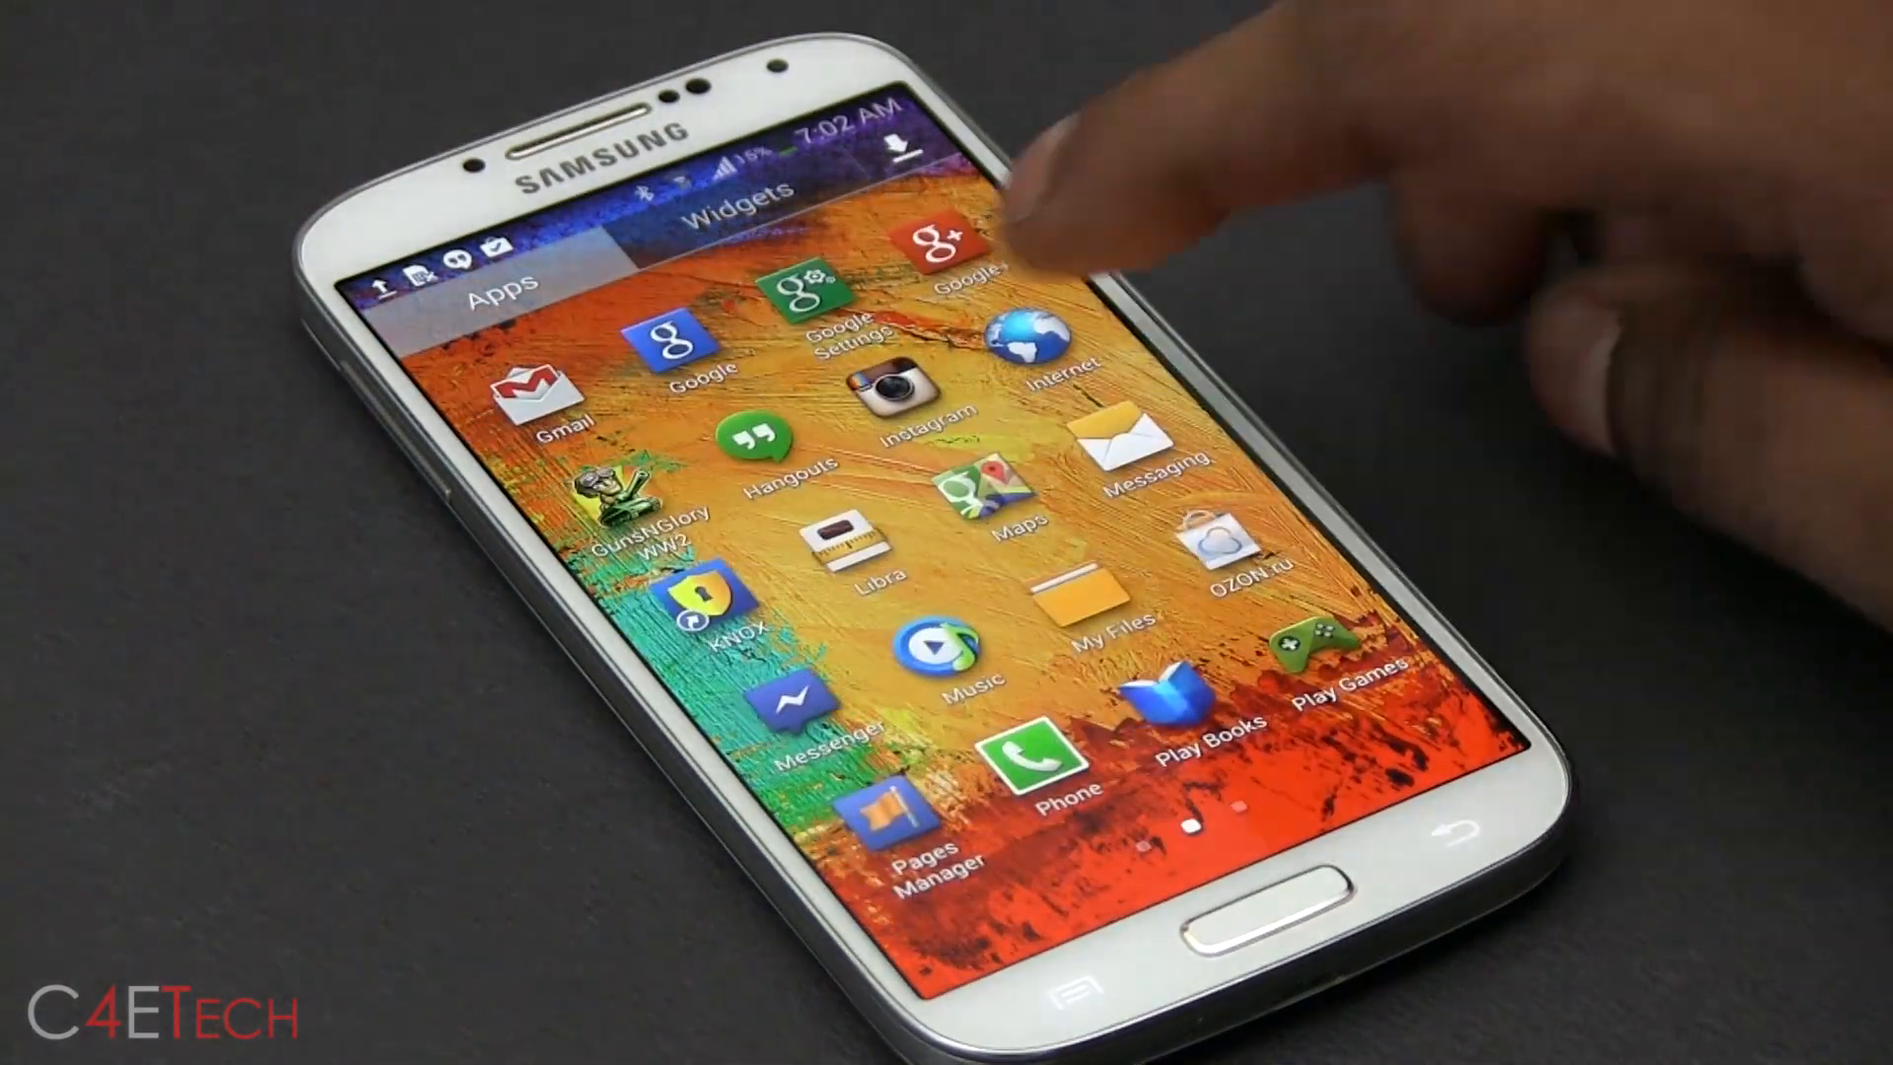
Review the MediaFire Odin 3.07 zip tab and the Hotfile 1.4 GB I9500 firmware tab
{"action": "left_click", "coordinate": [697, 607]}
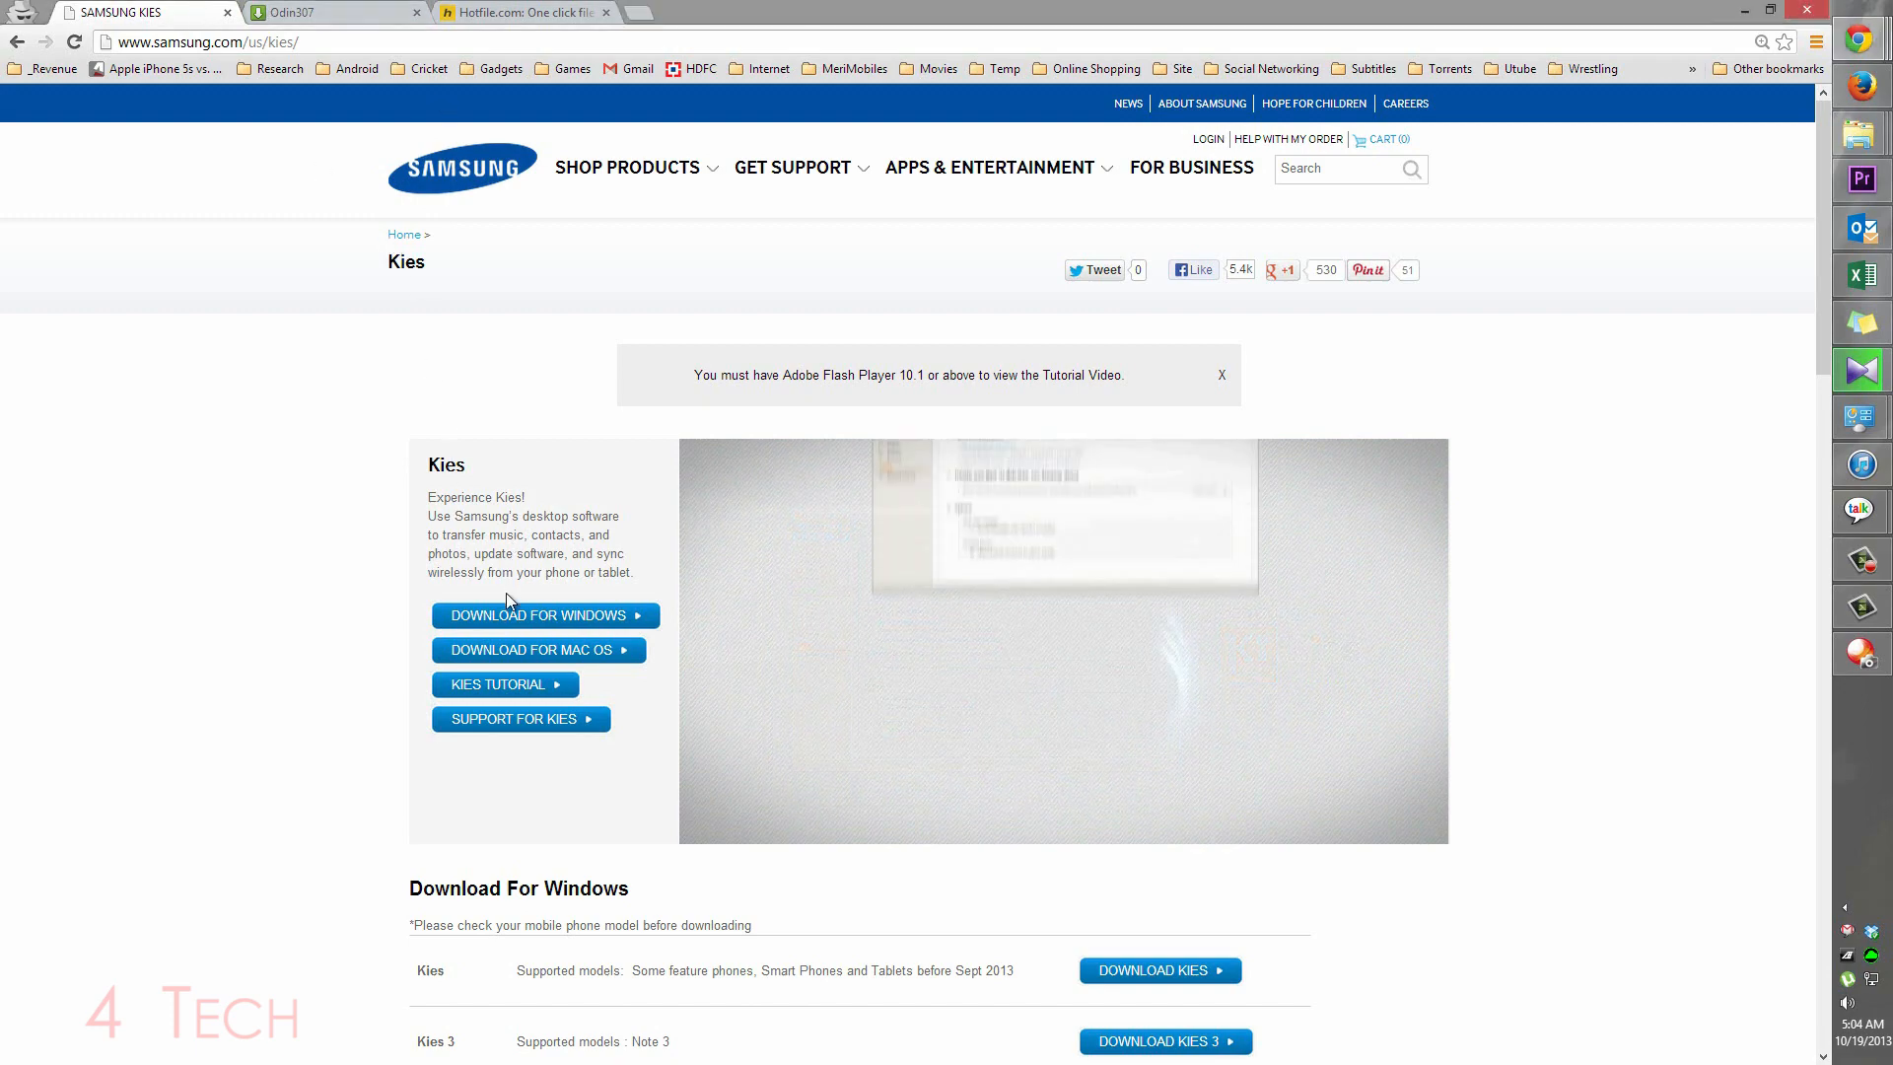
{"action": "left_click", "coordinate": [327, 12]}
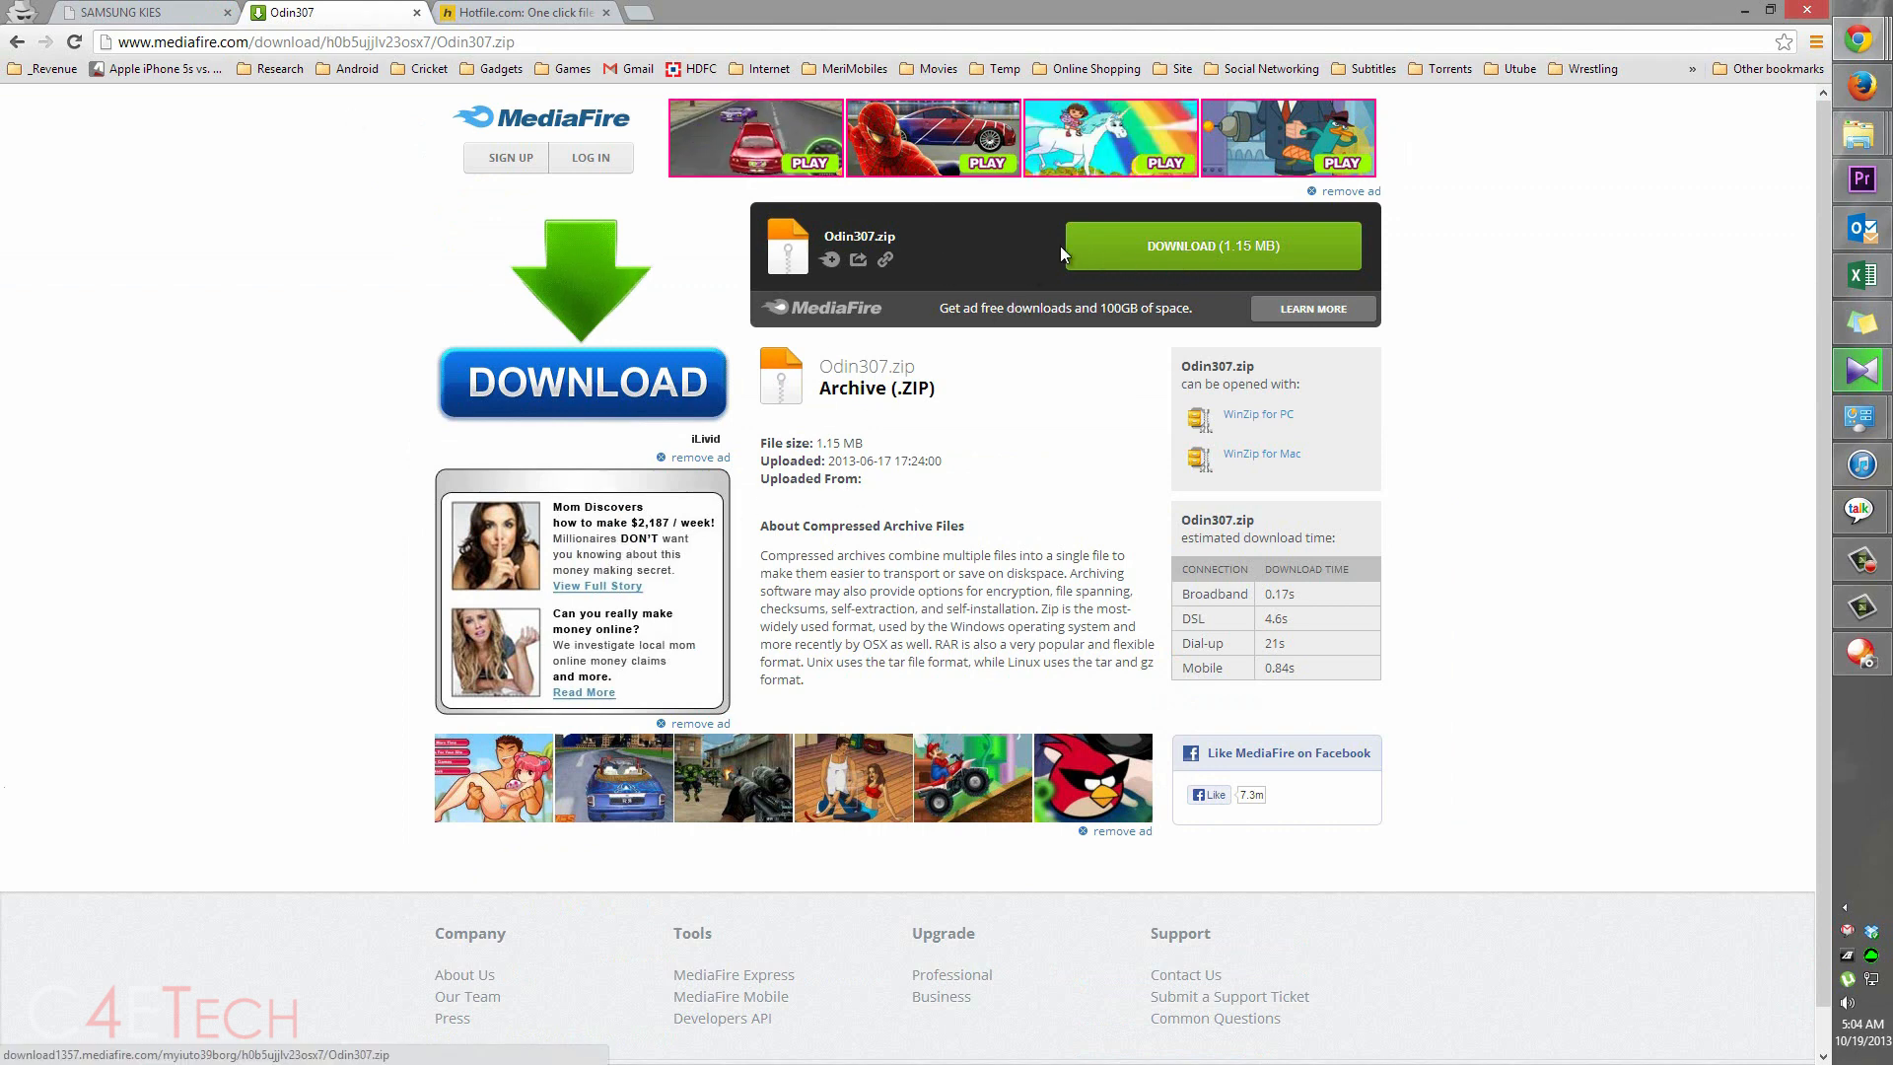
{"action": "left_click", "coordinate": [520, 12]}
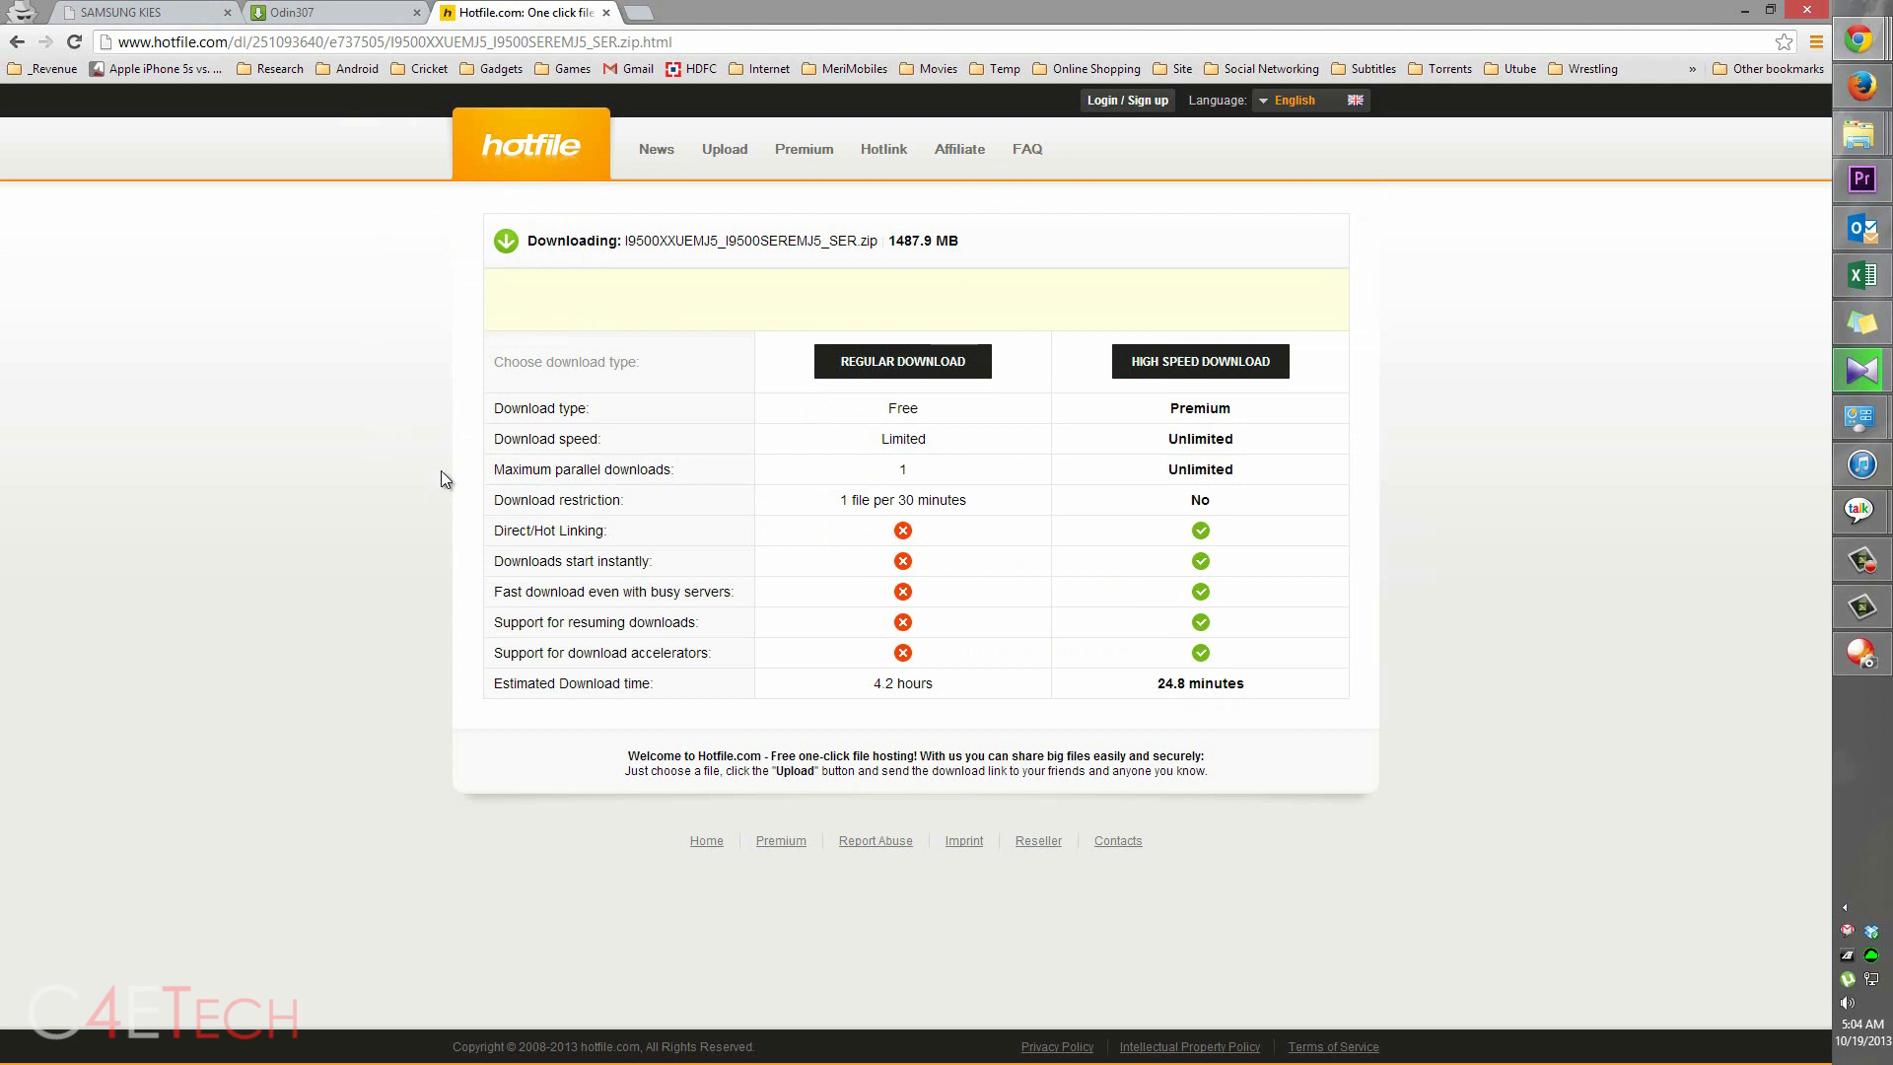
{"action": "mouse_move", "coordinate": [892, 260]}
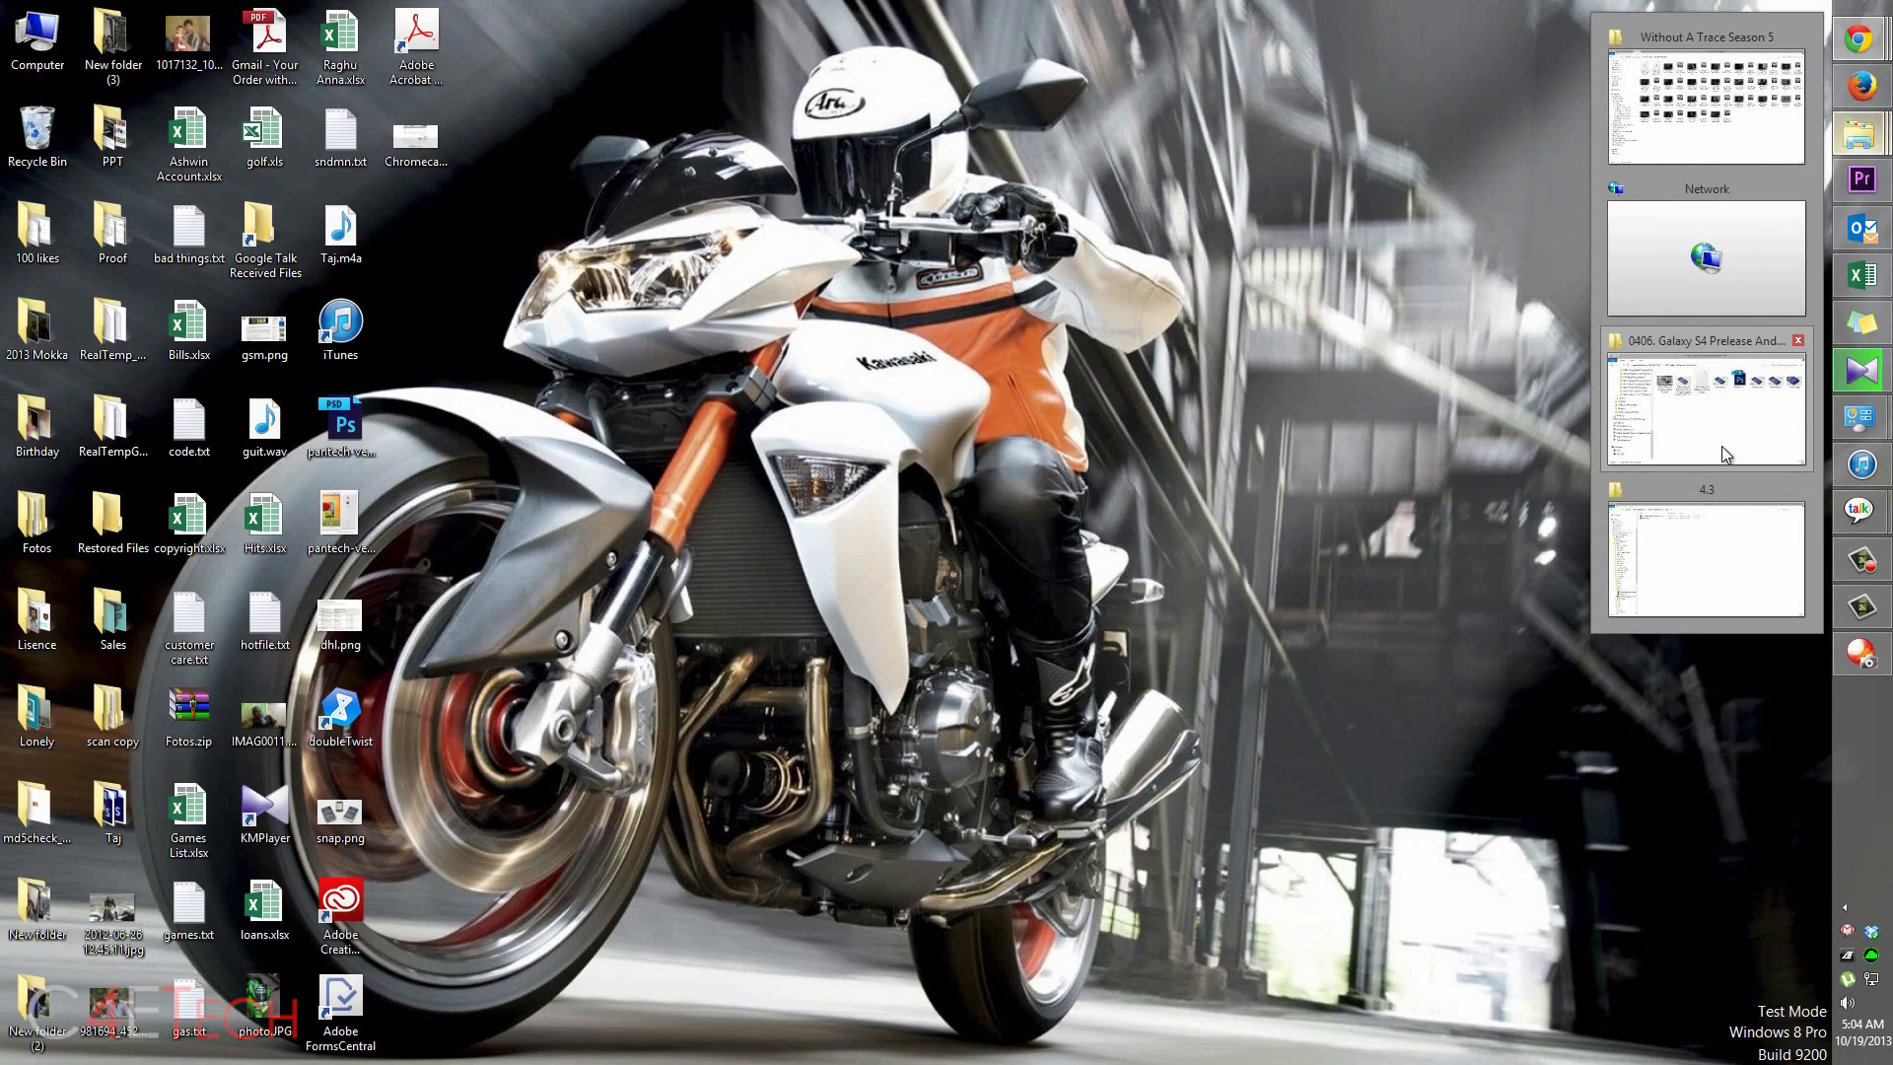
In the 4.3 stock folder, extract Odin307.zip into an Odin307 folder, then start on the I9500 firmware zip
{"action": "left_click", "coordinate": [1703, 559]}
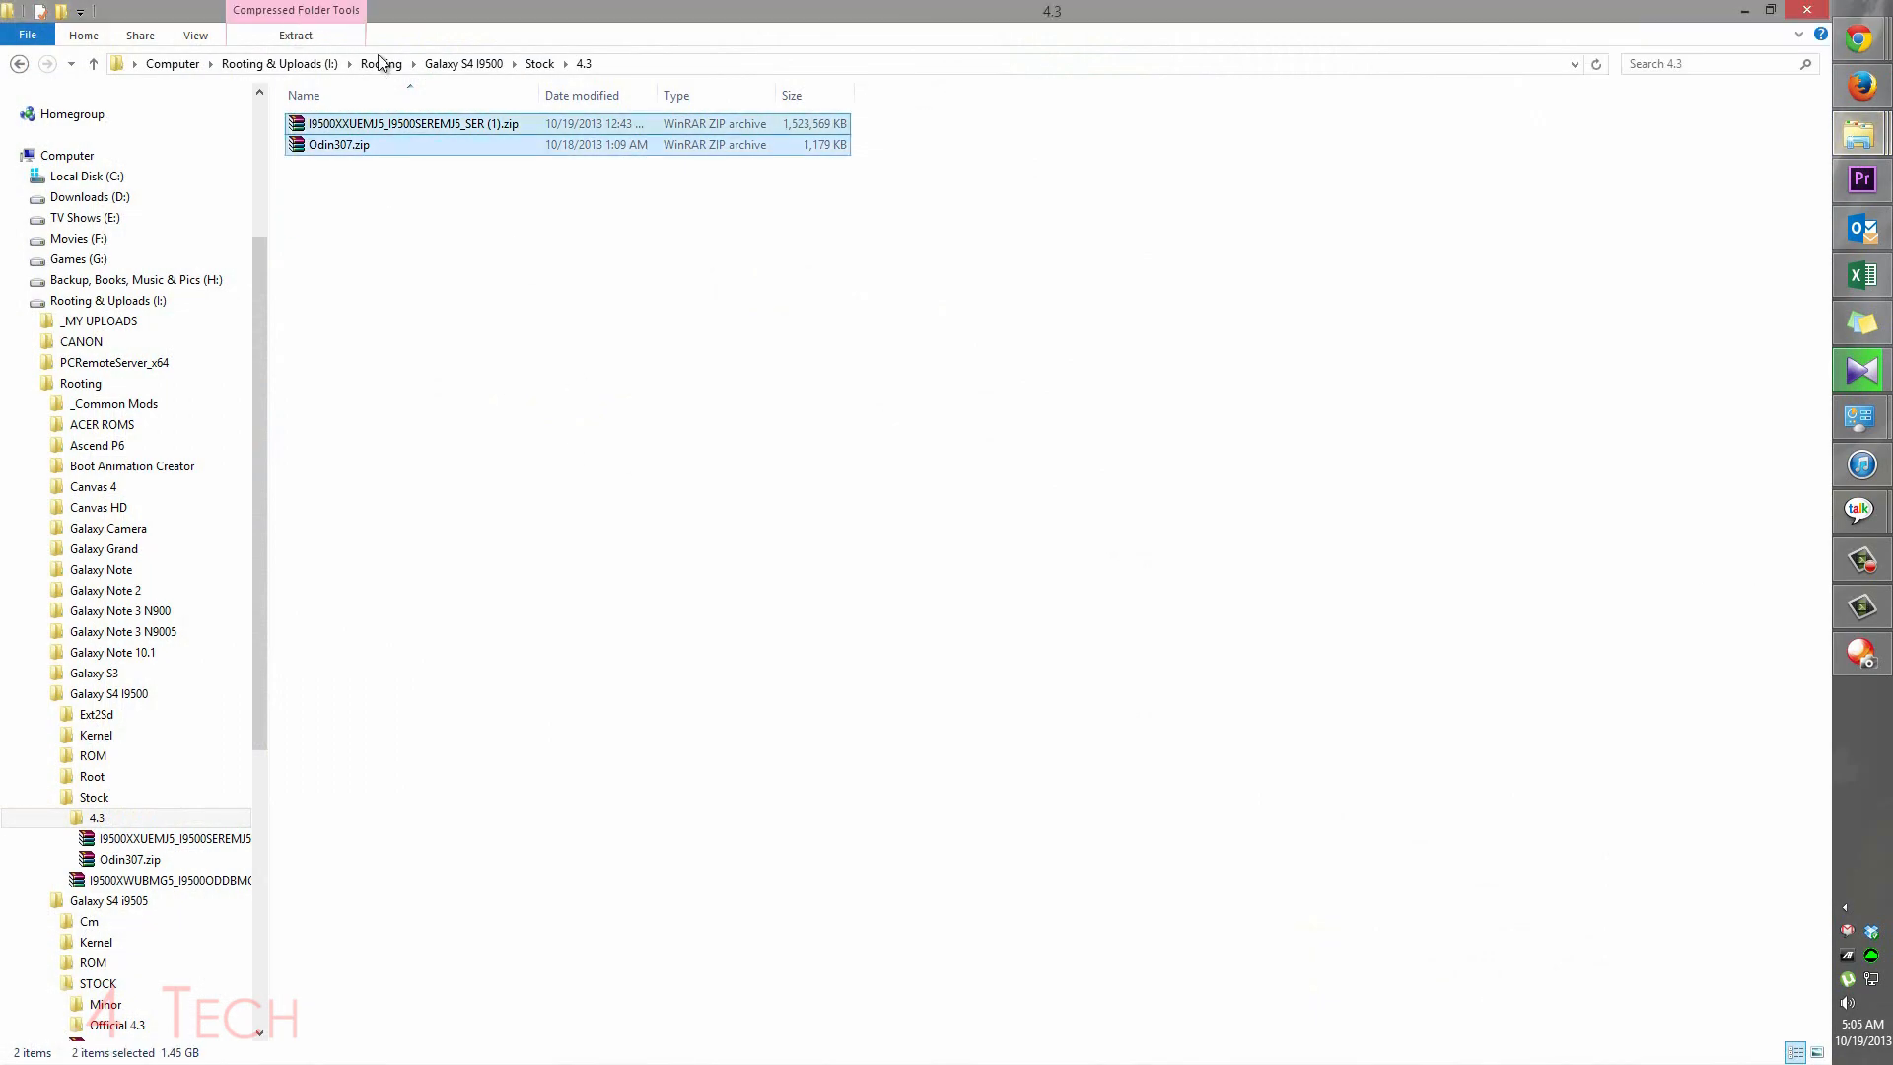
{"action": "left_click", "coordinate": [929, 520]}
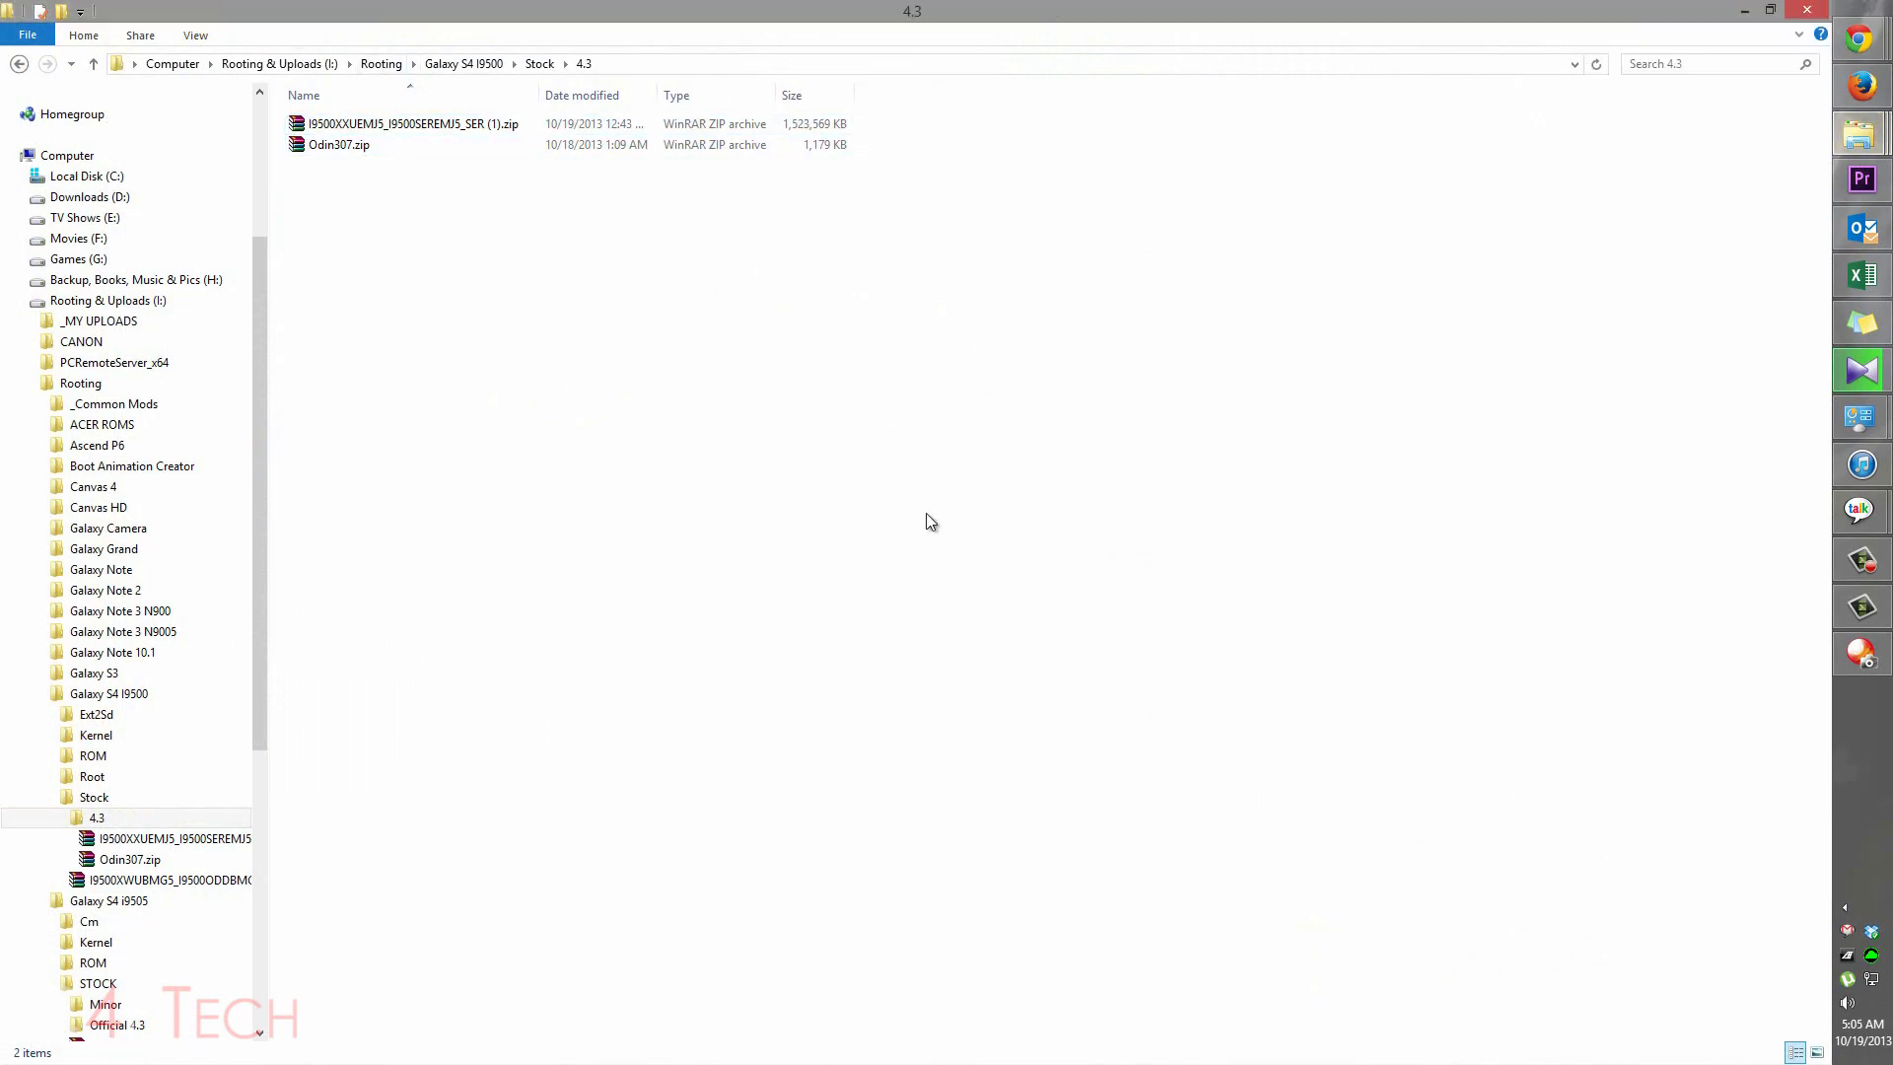
{"action": "left_click", "coordinate": [1843, 907]}
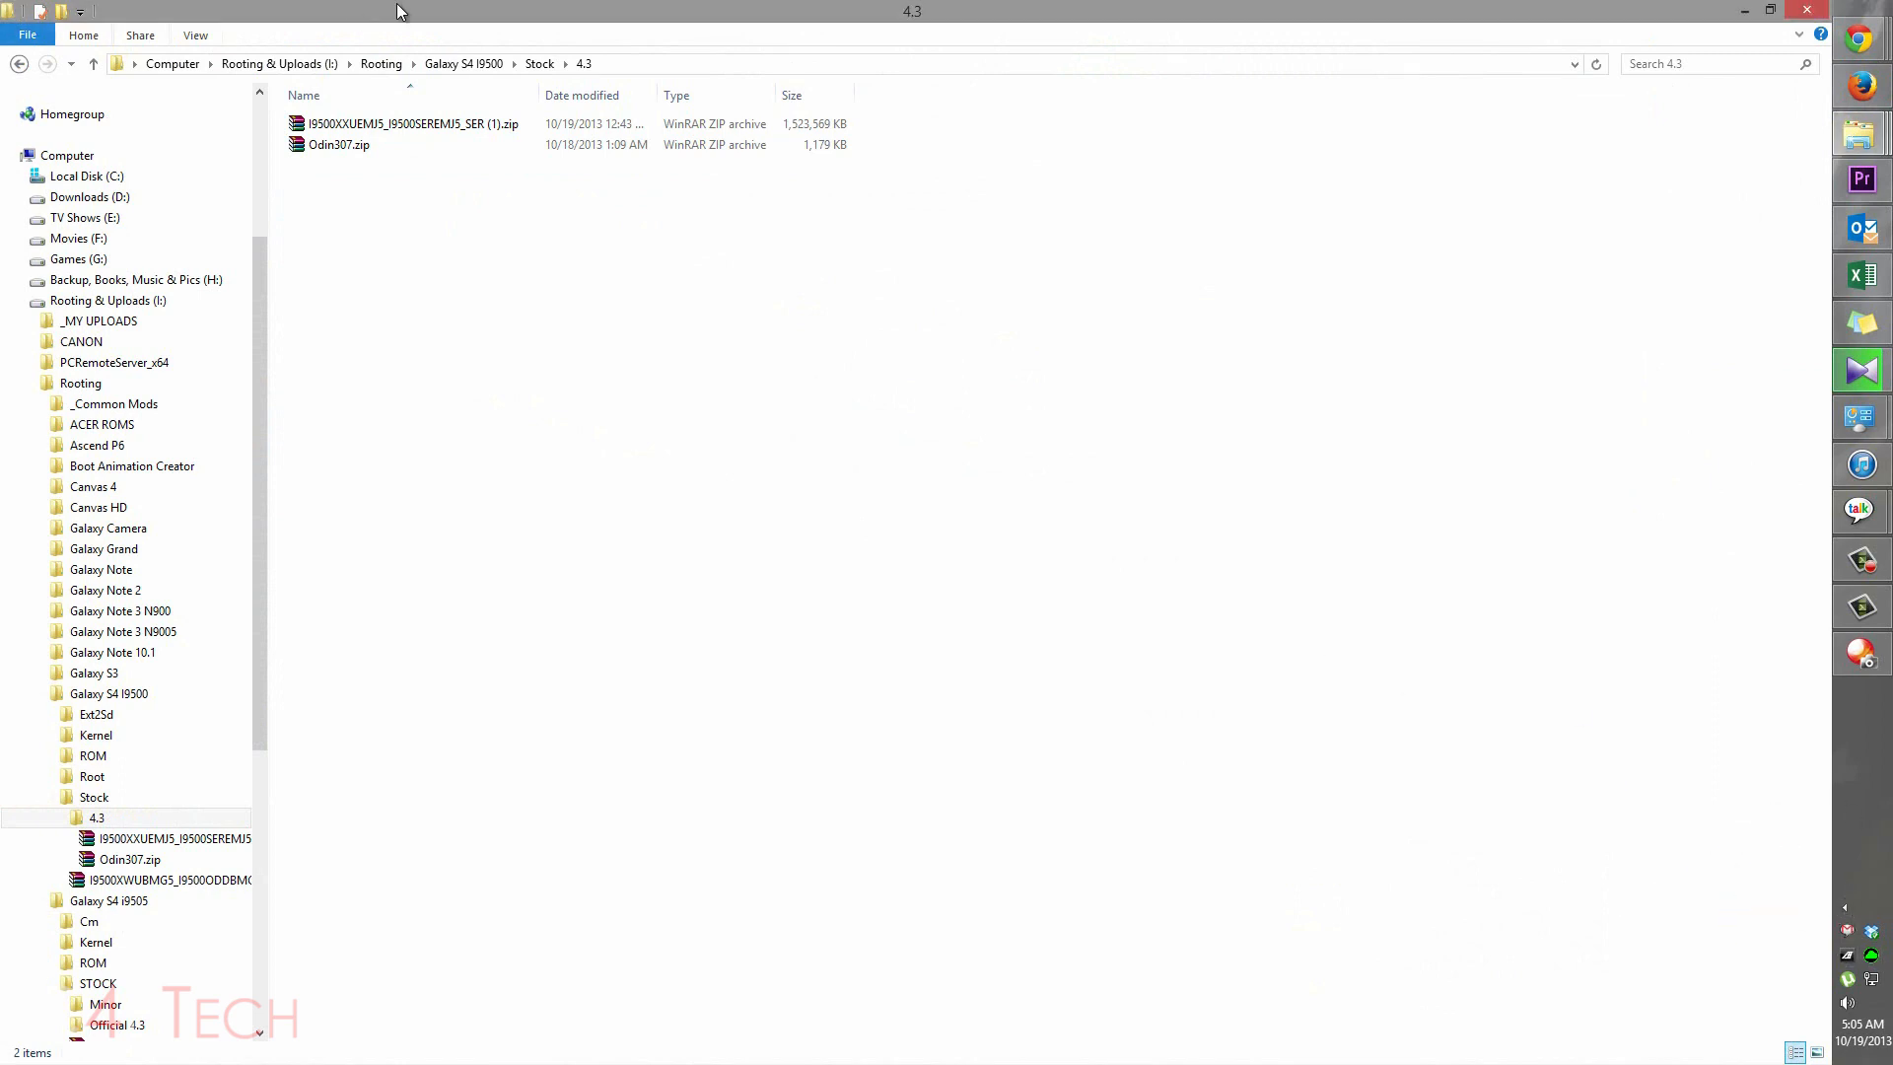
{"action": "right_click", "coordinate": [338, 145]}
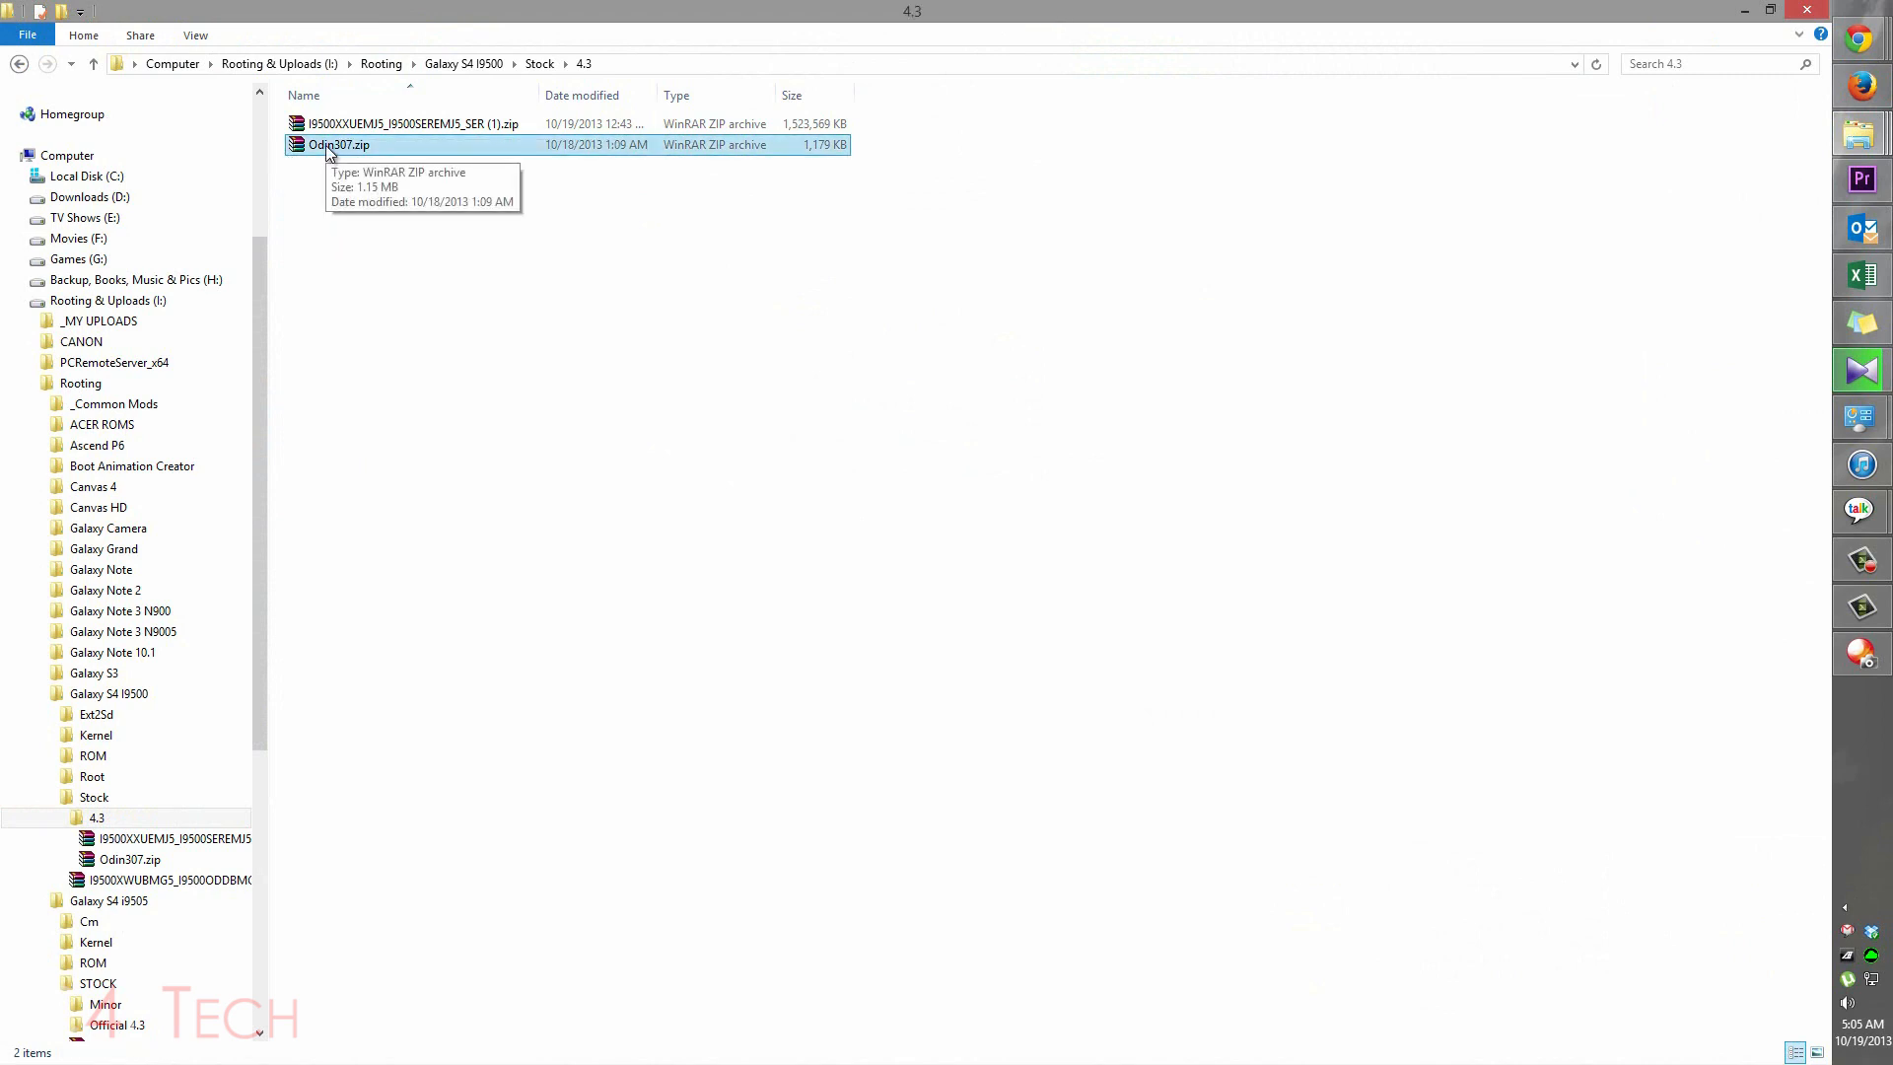
{"action": "right_click", "coordinate": [339, 144]}
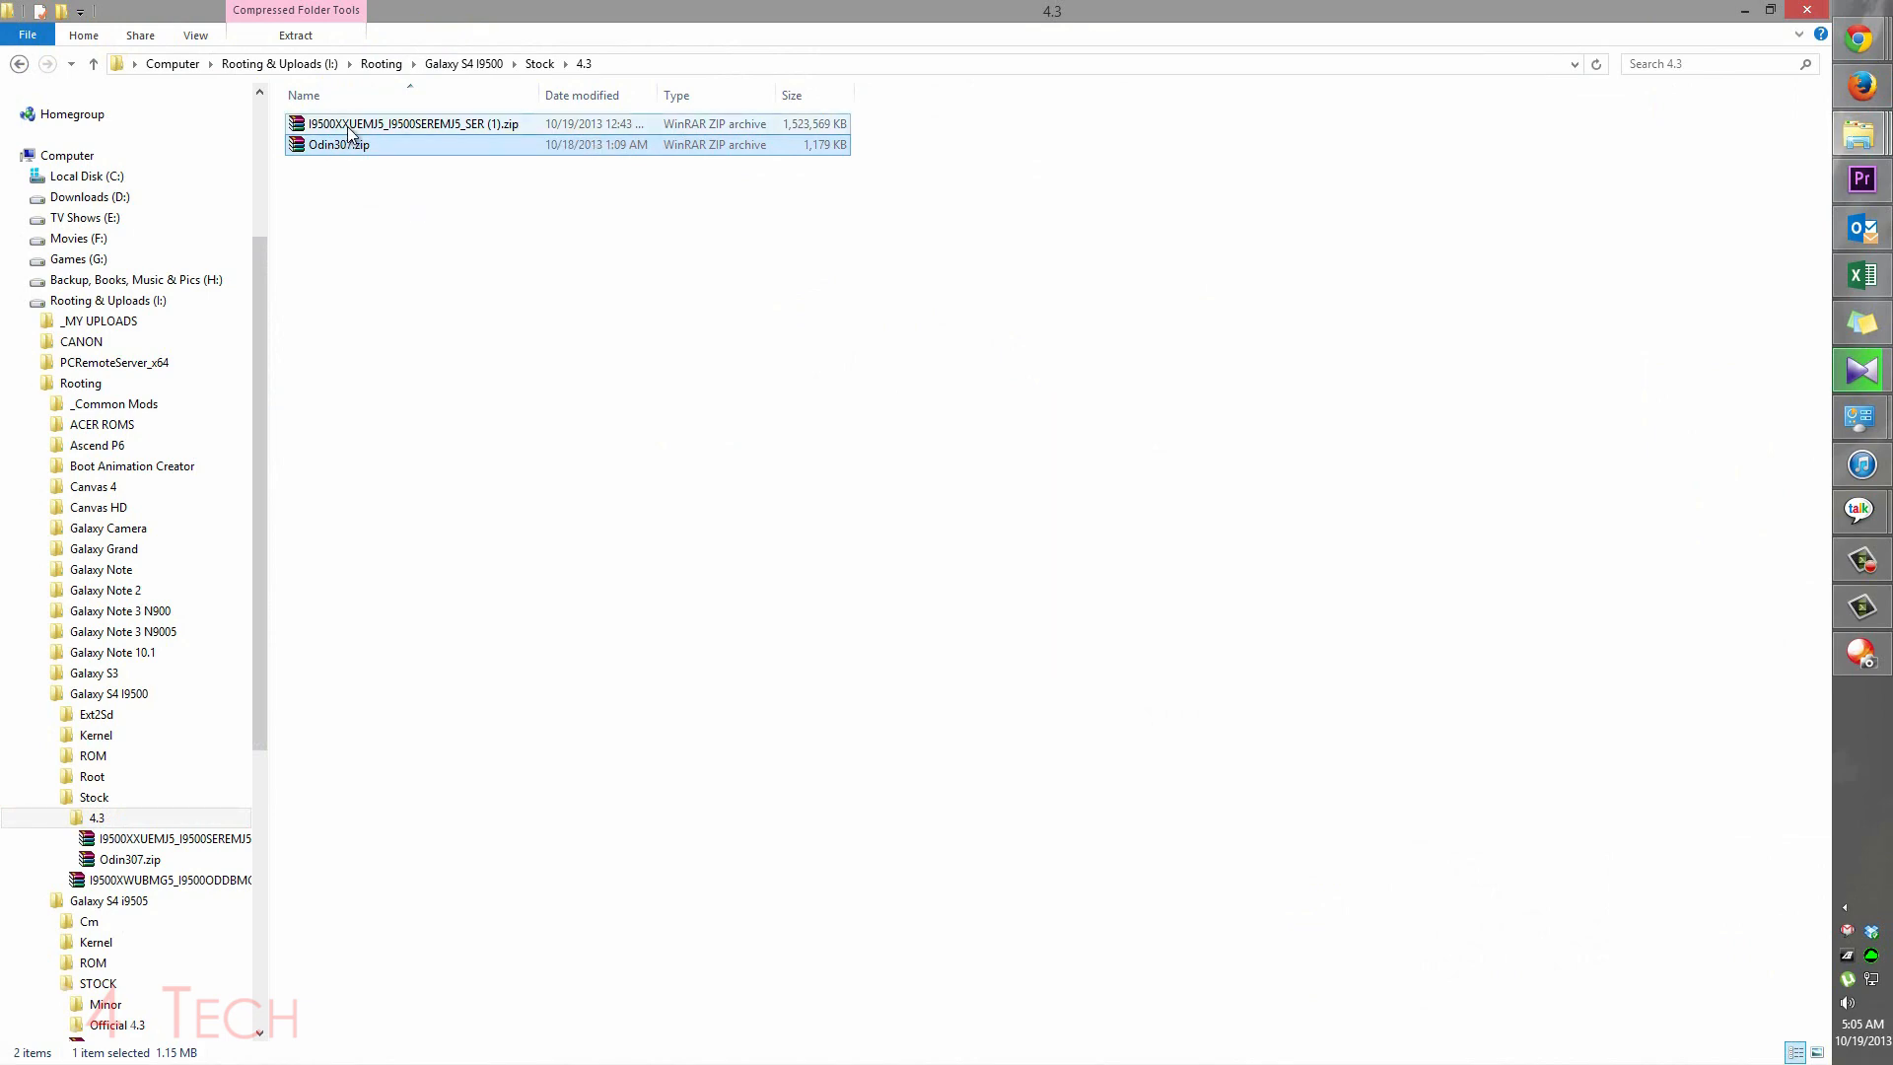
{"action": "right_click", "coordinate": [416, 144]}
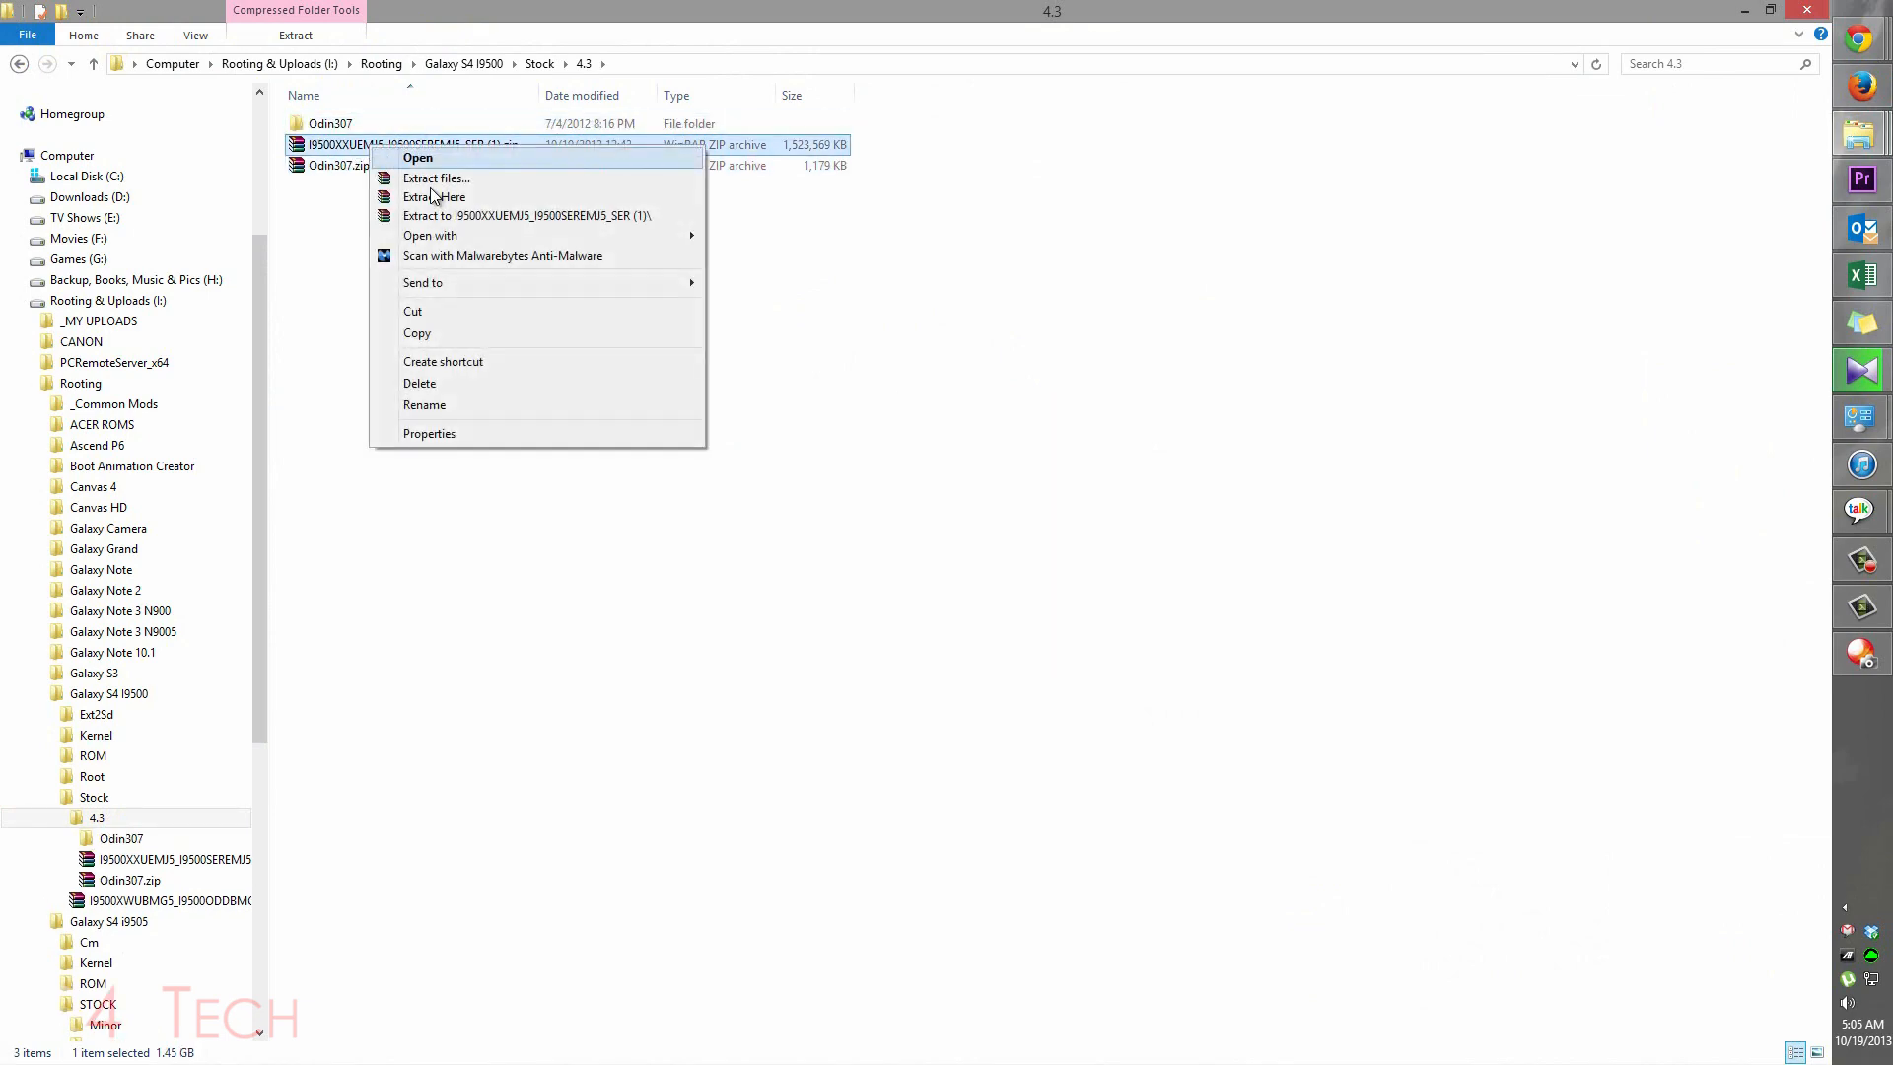